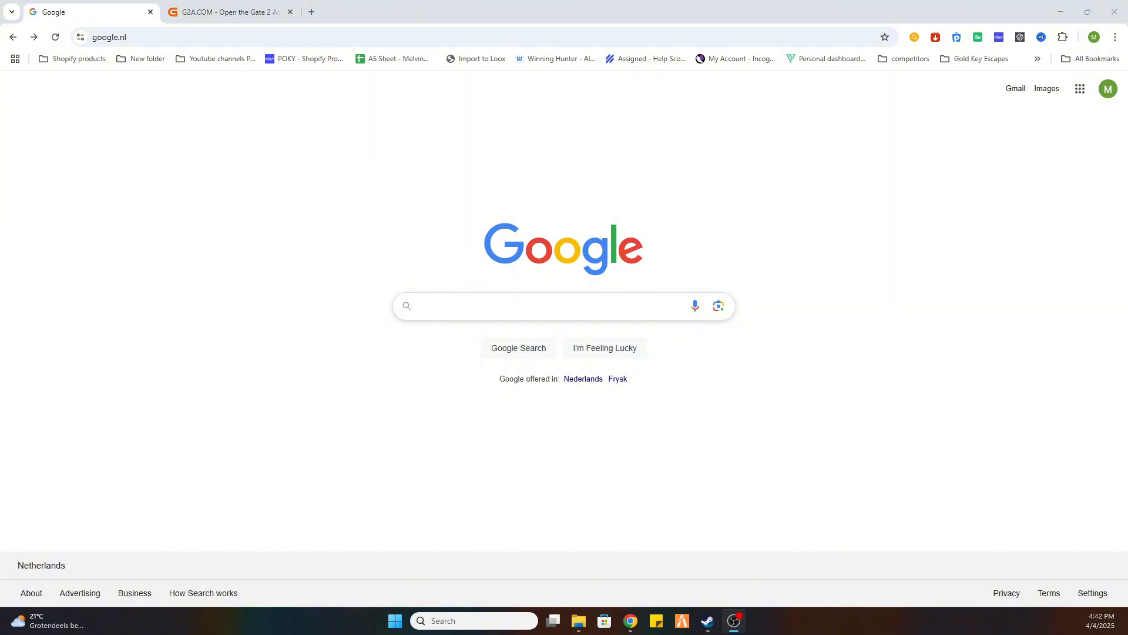
pyautogui.moveTo(583, 94)
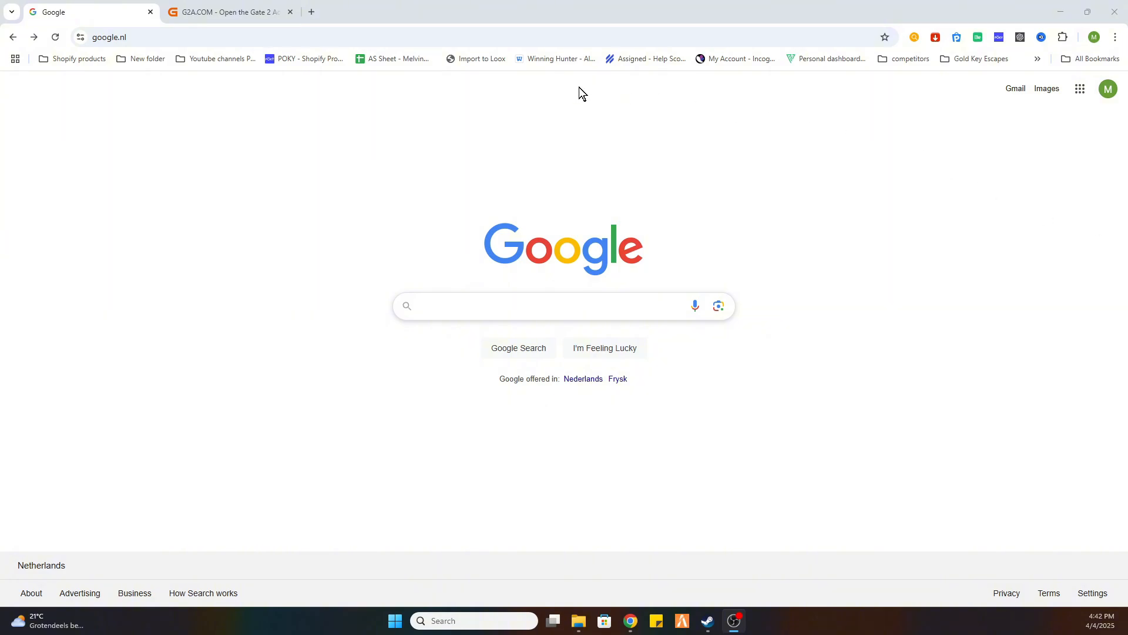
pyautogui.moveTo(762, 361)
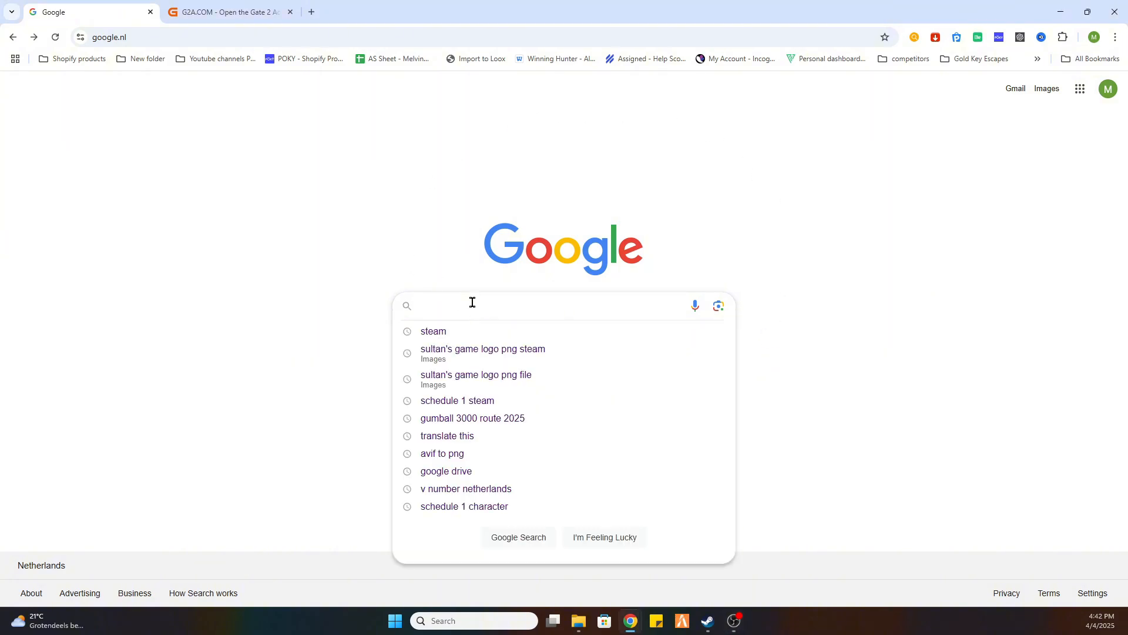
pyautogui.moveTo(434, 331)
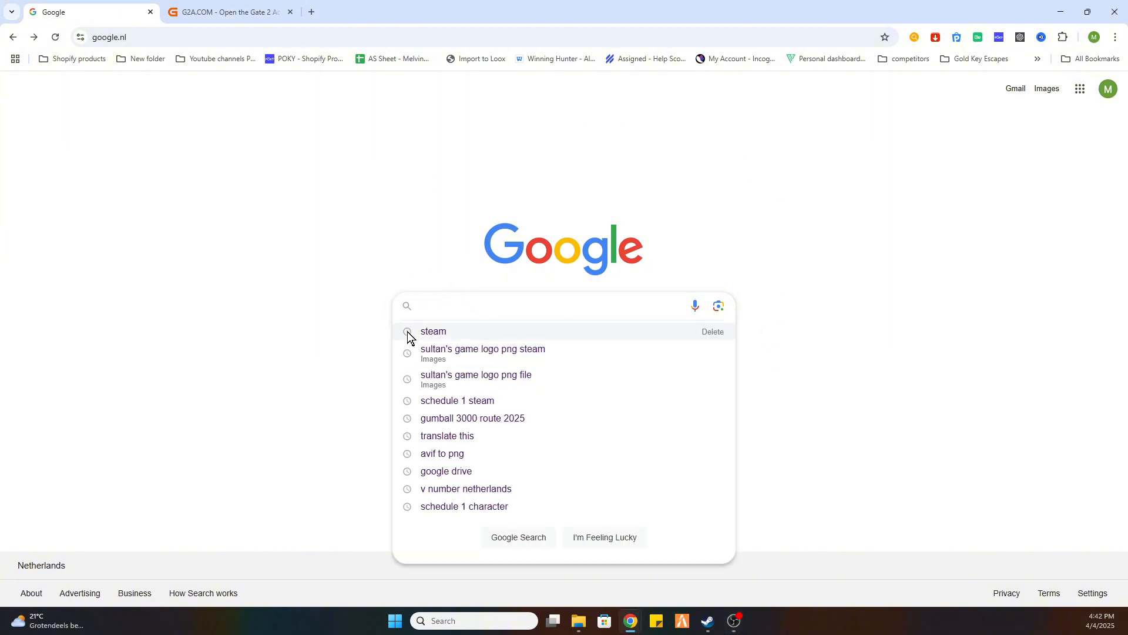
# Search Google for 'steam' using the recent-search suggestion.
pyautogui.click(434, 331)
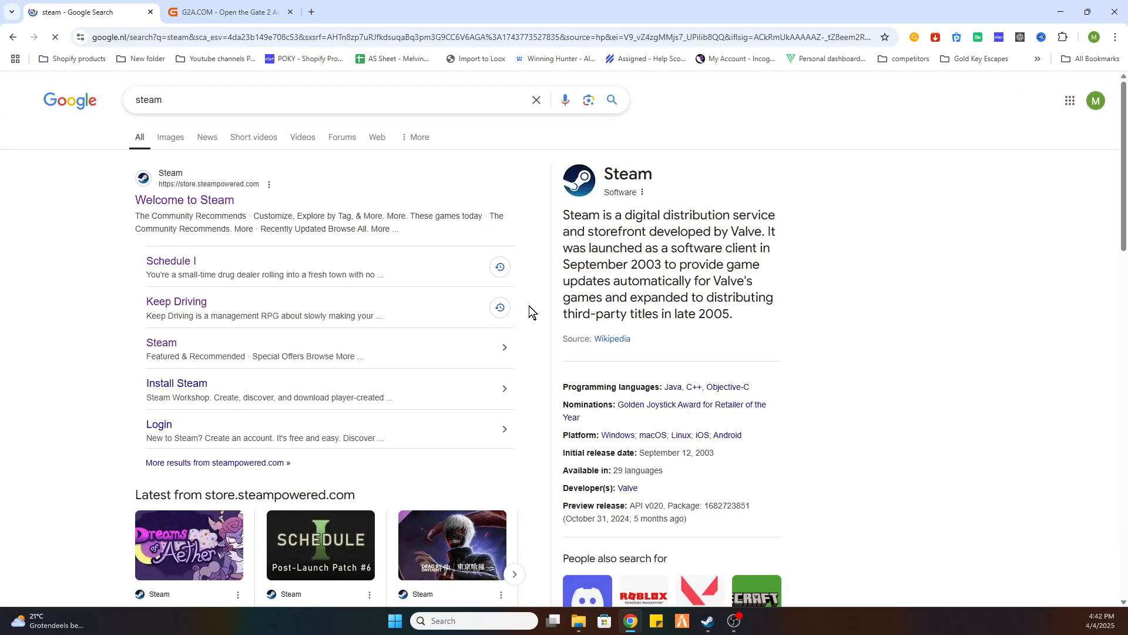
# Find R.E.P.O. in the Steam store and view its 9,75€ price, then move to the G2A tab.
pyautogui.click(183, 200)
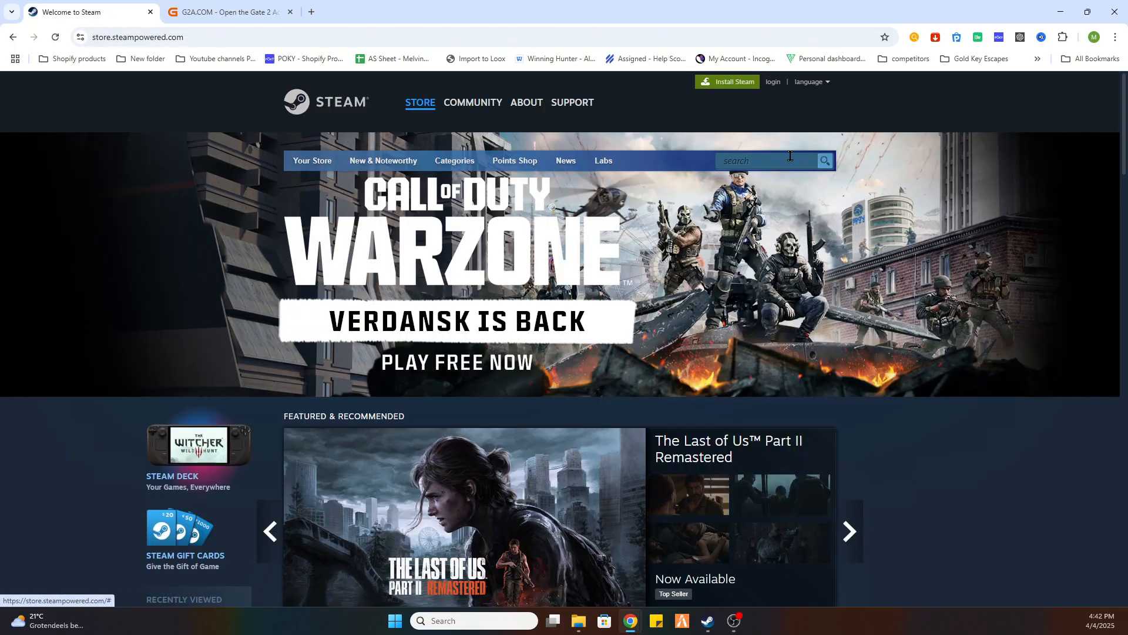
pyautogui.write('R.E.P.O')
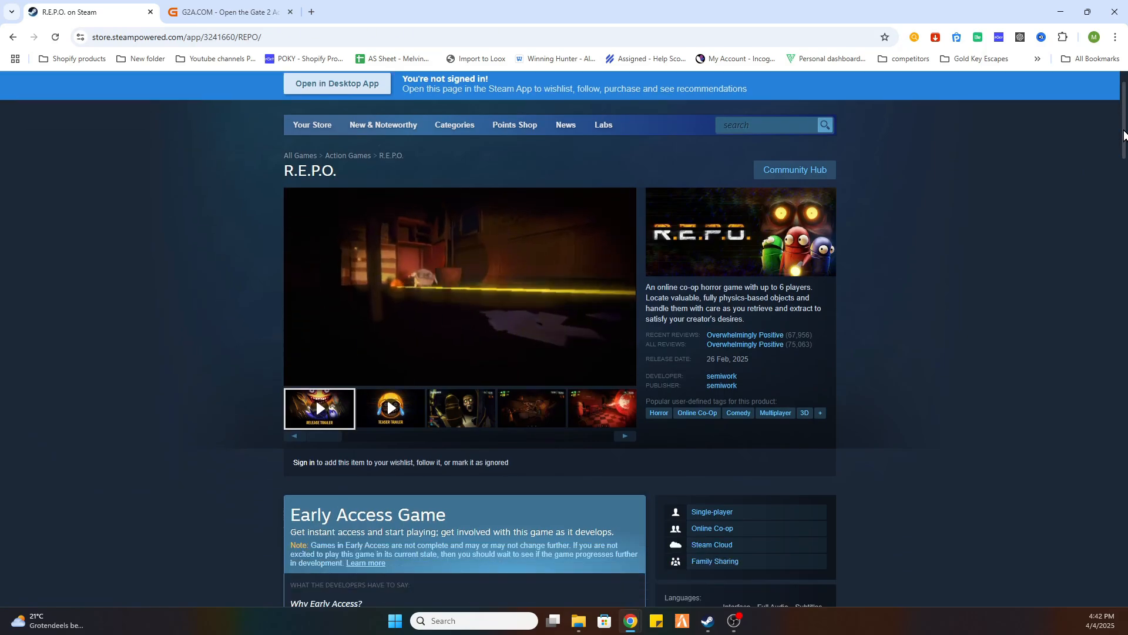
pyautogui.scroll(-3)
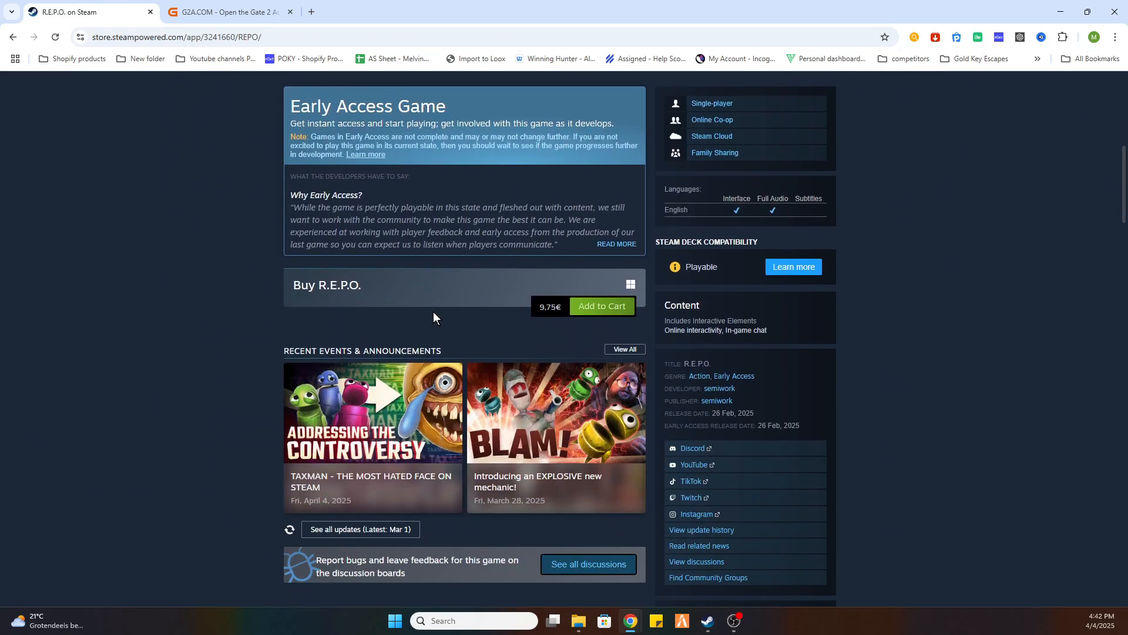
pyautogui.moveTo(431, 220)
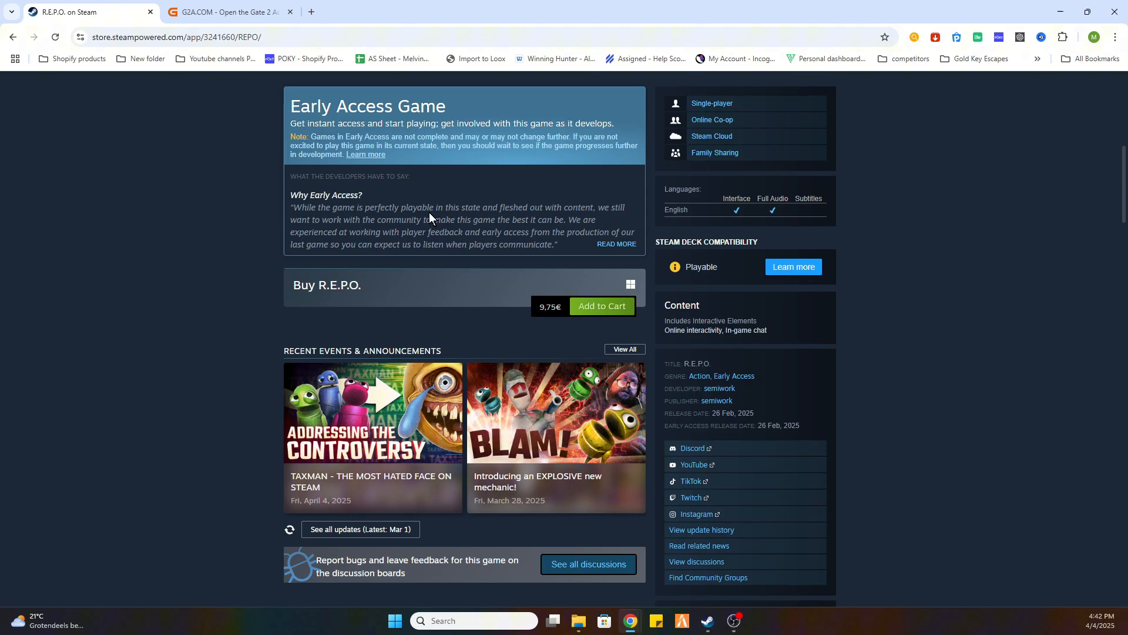
pyautogui.moveTo(481, 244)
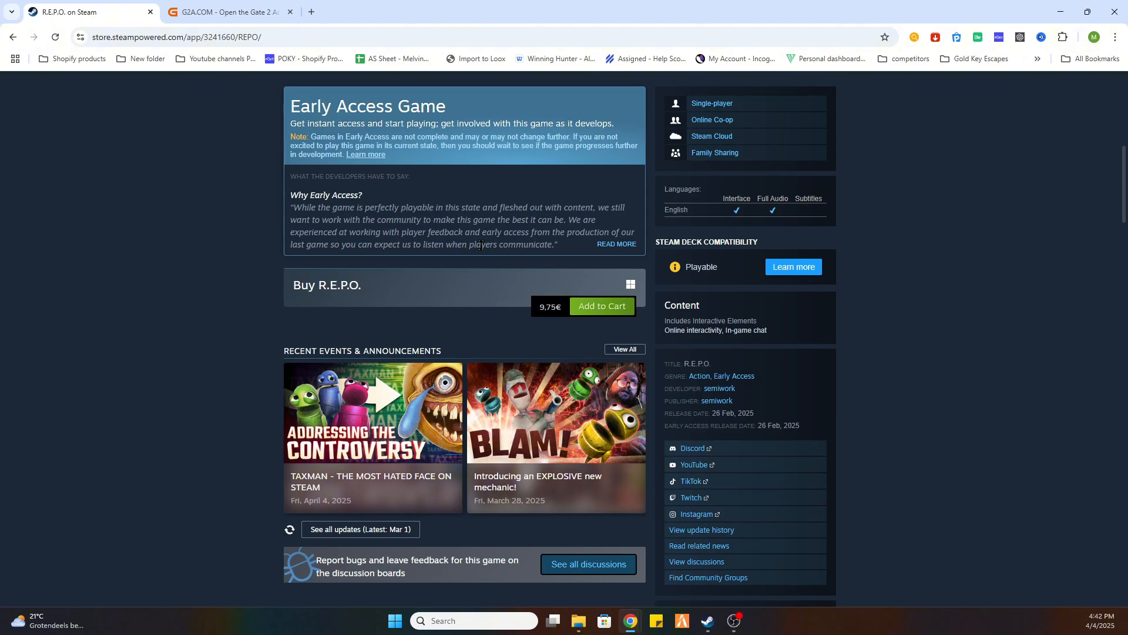
pyautogui.moveTo(569, 343)
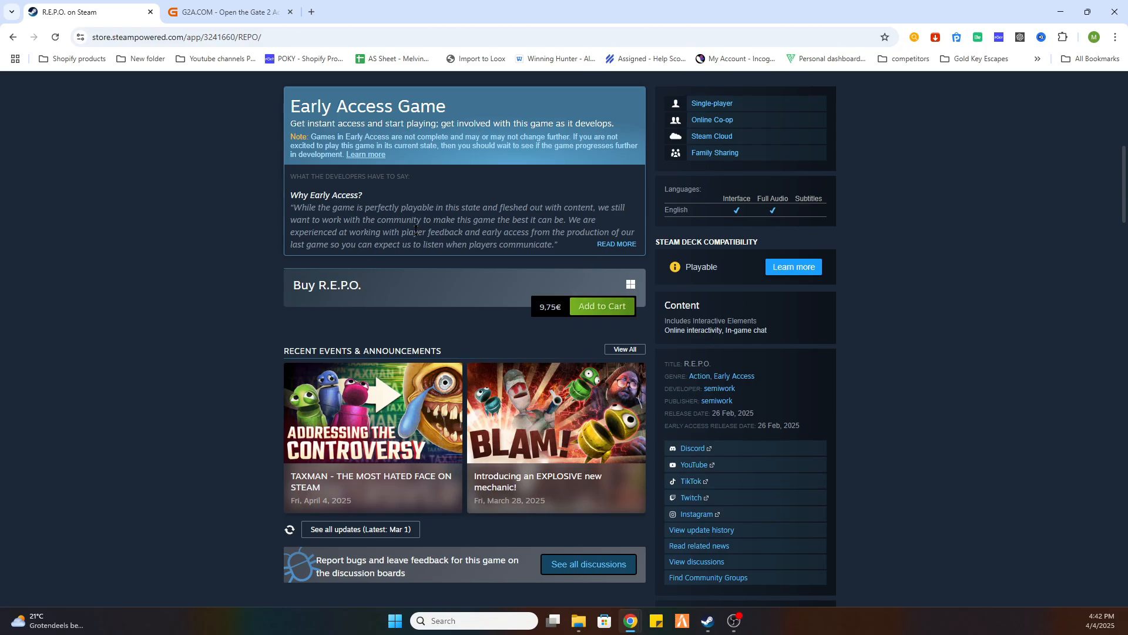
pyautogui.moveTo(553, 275)
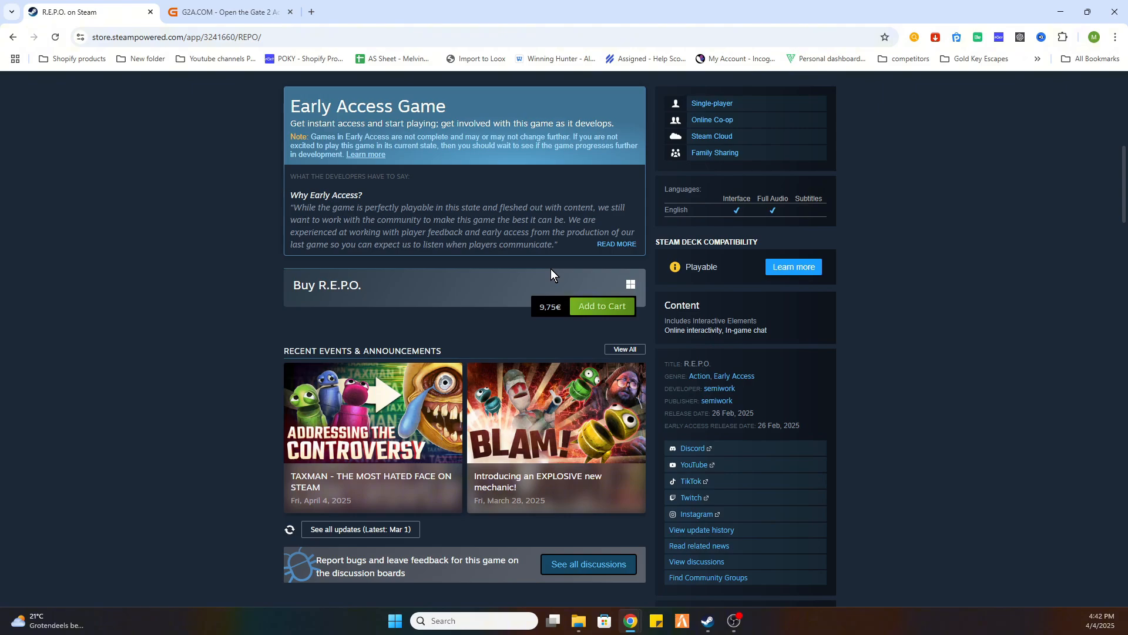
pyautogui.click(231, 12)
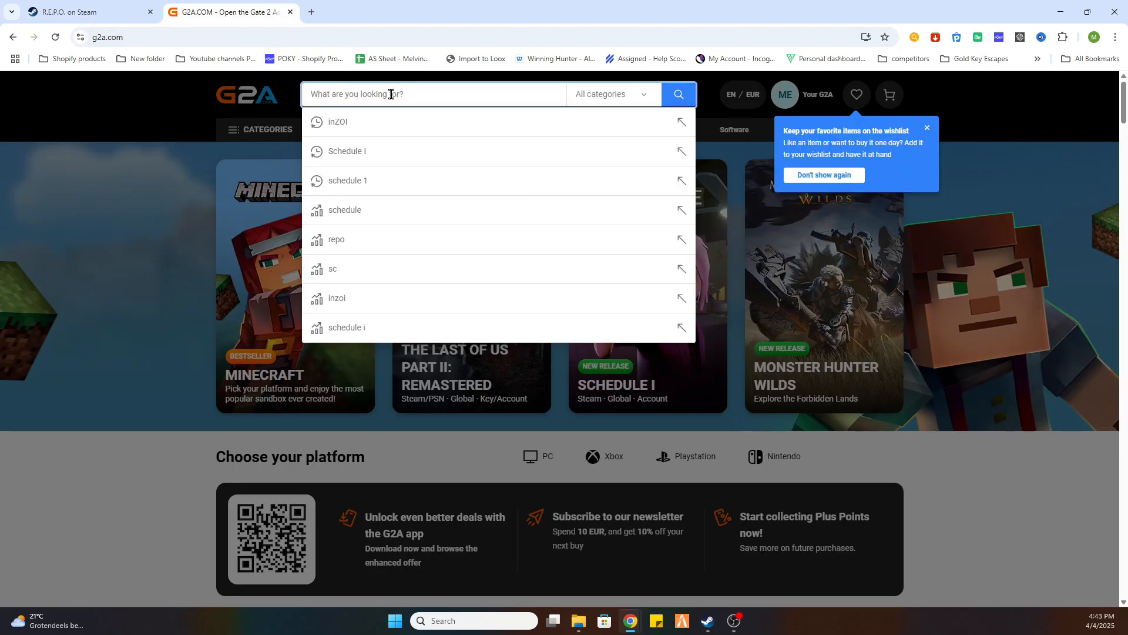
# Search G2A for R.E.P.O. and sort the 13 results by 'Price - lowest first'.
pyautogui.write('R.E.P.O.')
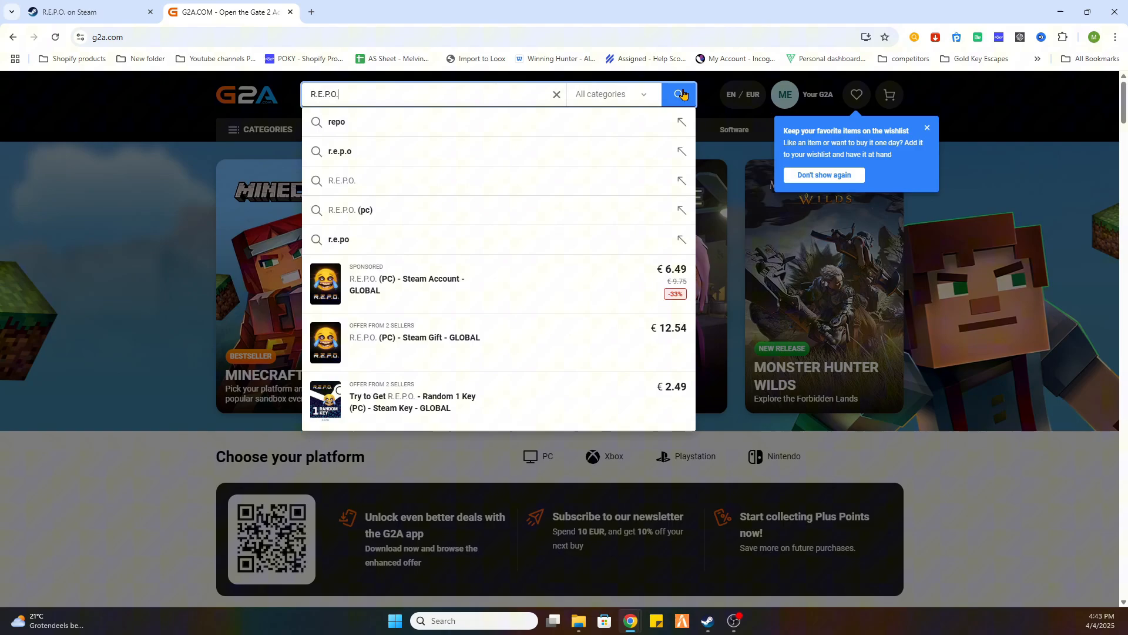
pyautogui.click(677, 94)
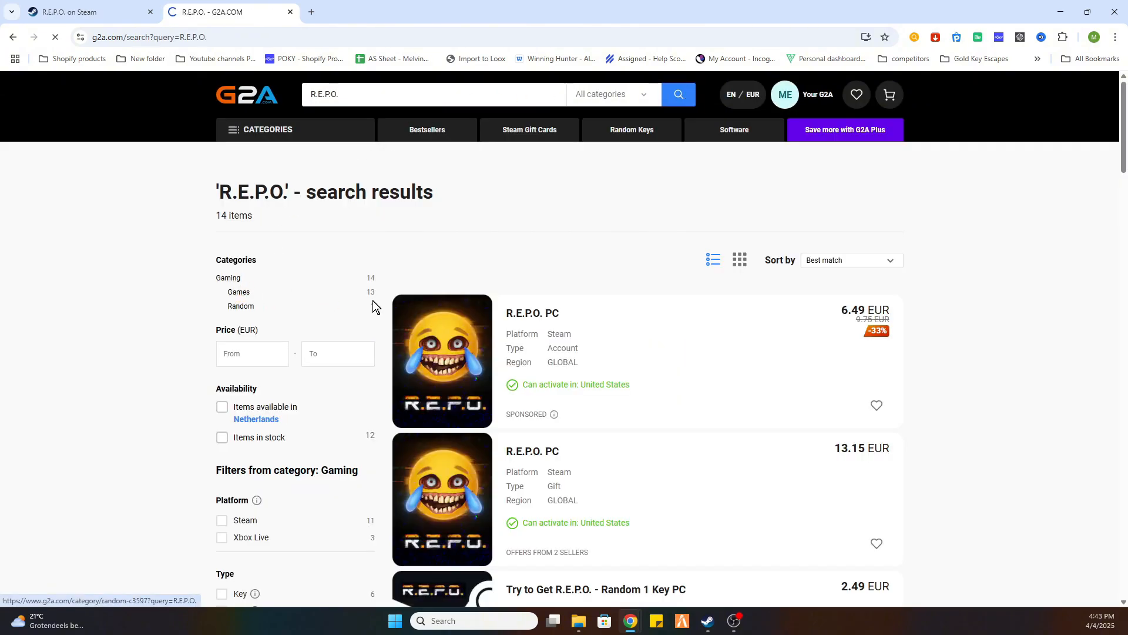
pyautogui.click(849, 260)
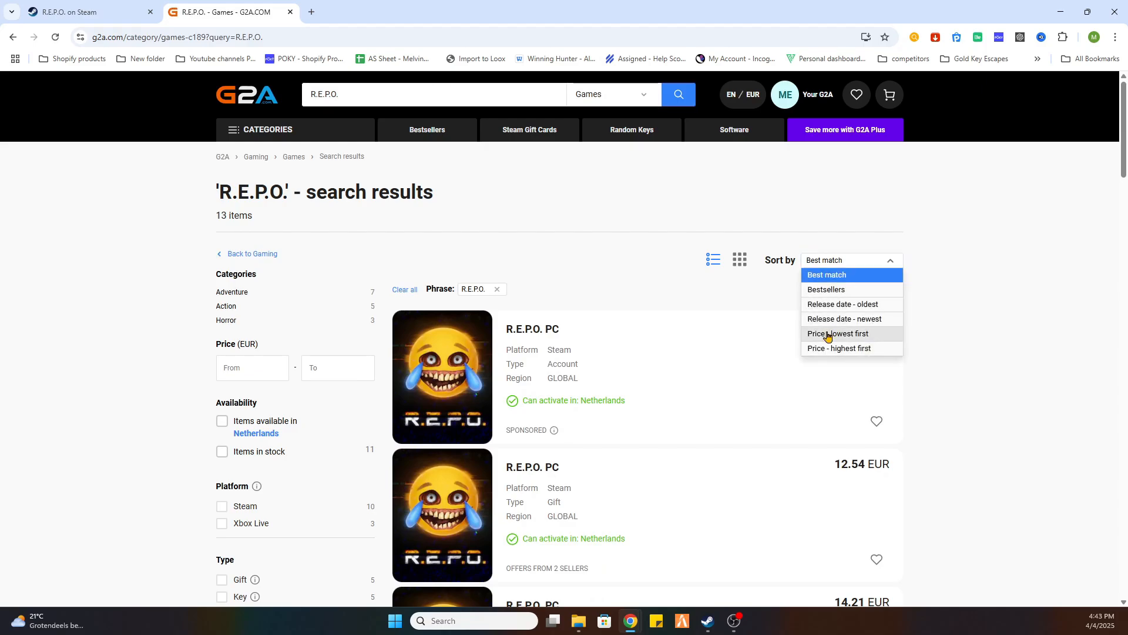
pyautogui.click(838, 332)
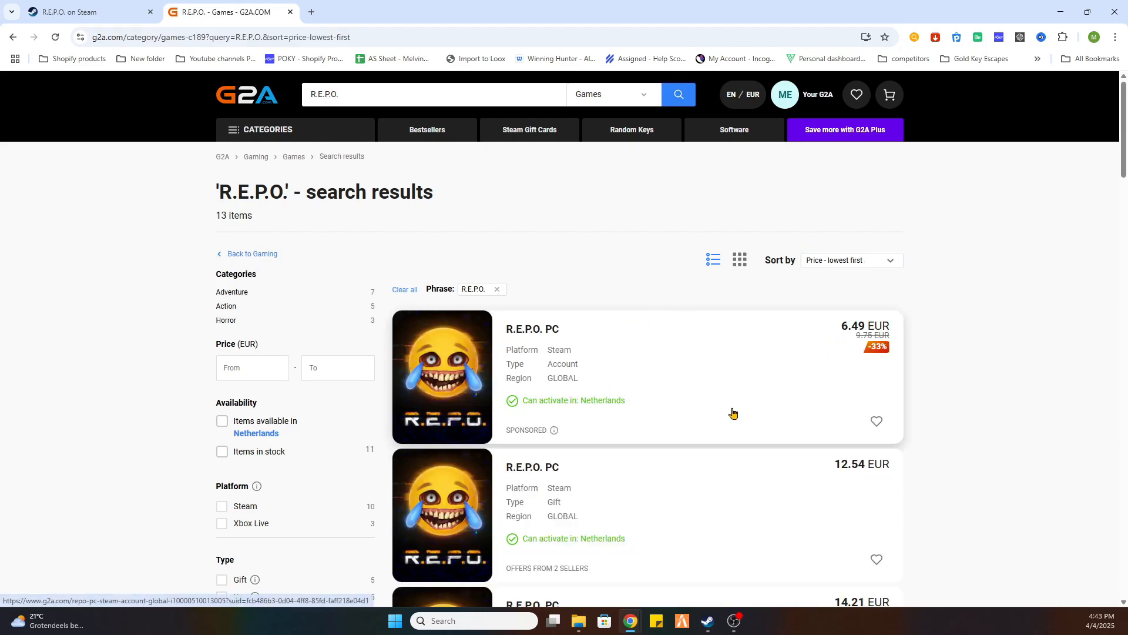
pyautogui.click(857, 94)
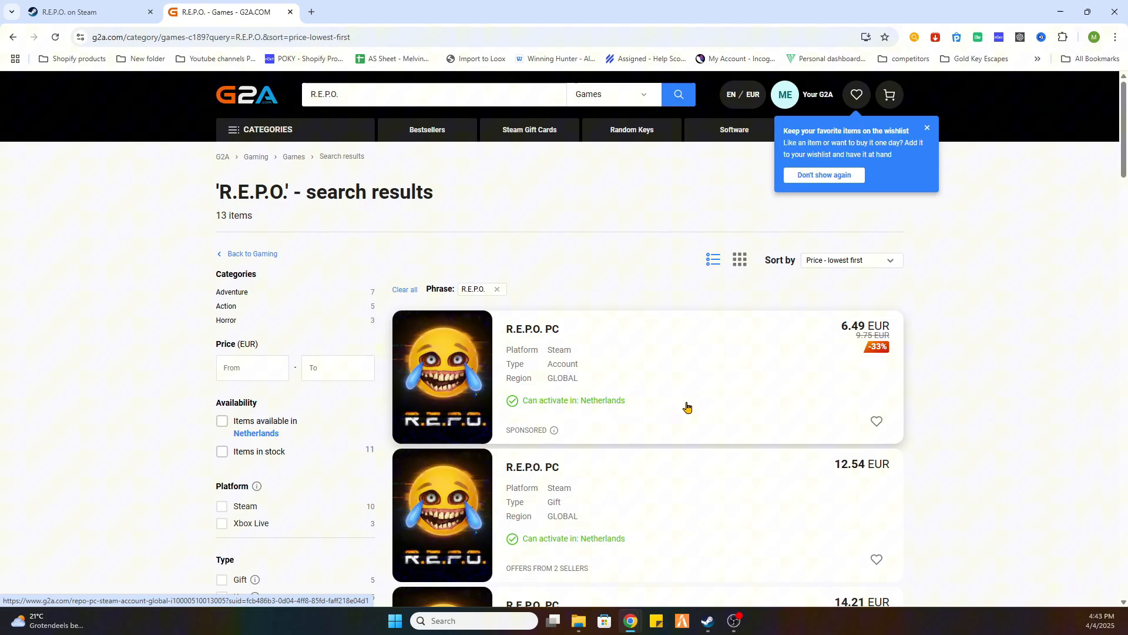
pyautogui.moveTo(627, 416)
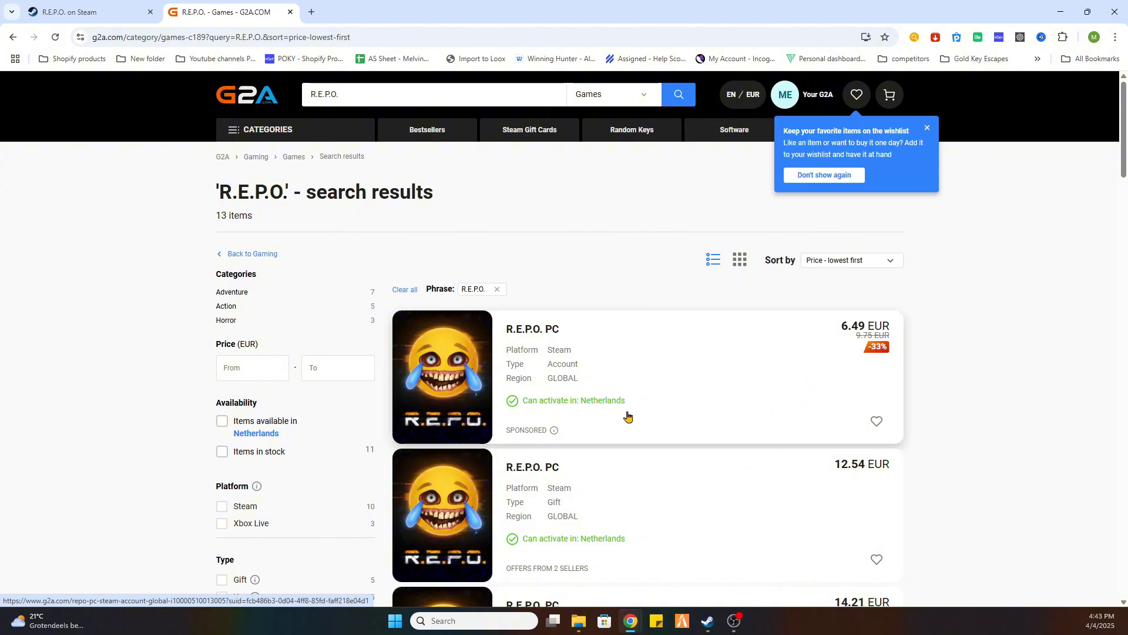
pyautogui.moveTo(476, 384)
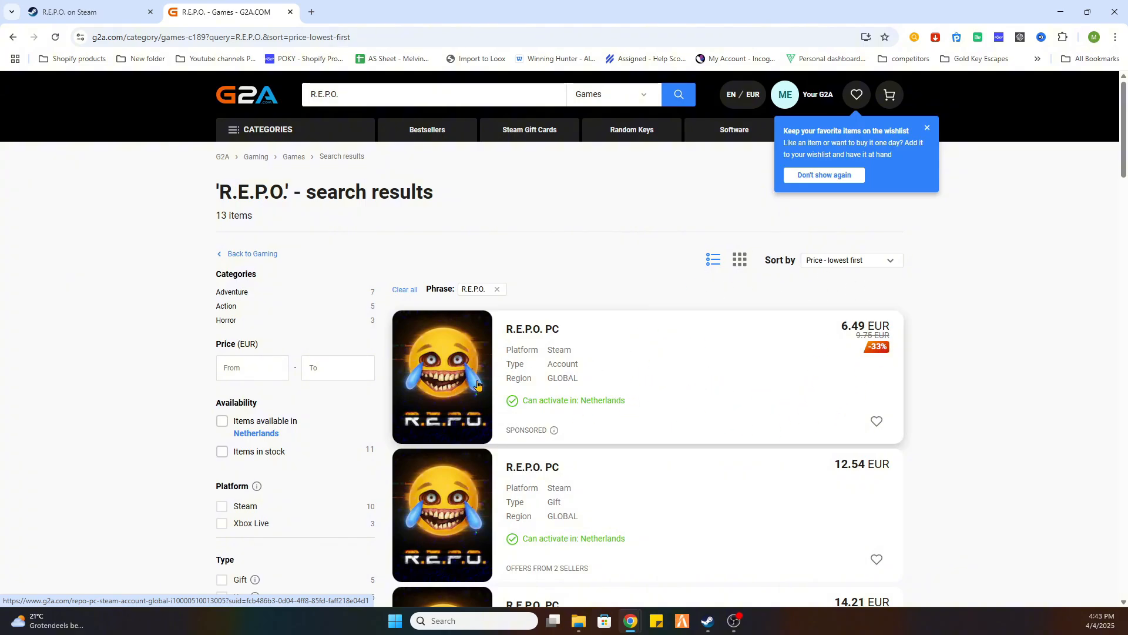
pyautogui.moveTo(534, 437)
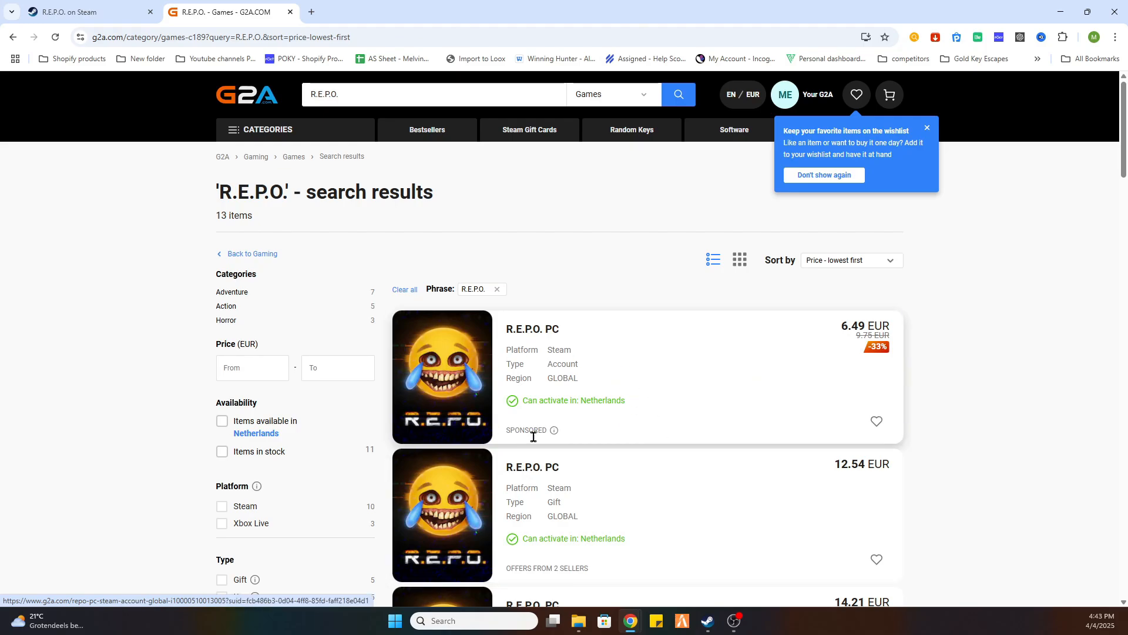
pyautogui.moveTo(539, 360)
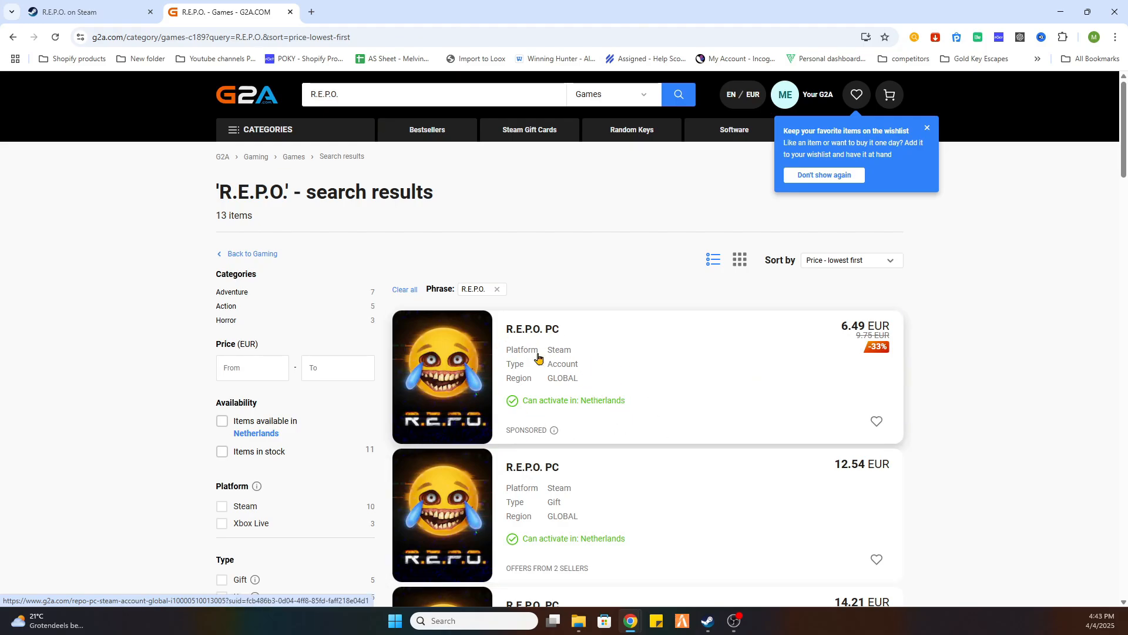
pyautogui.moveTo(656, 398)
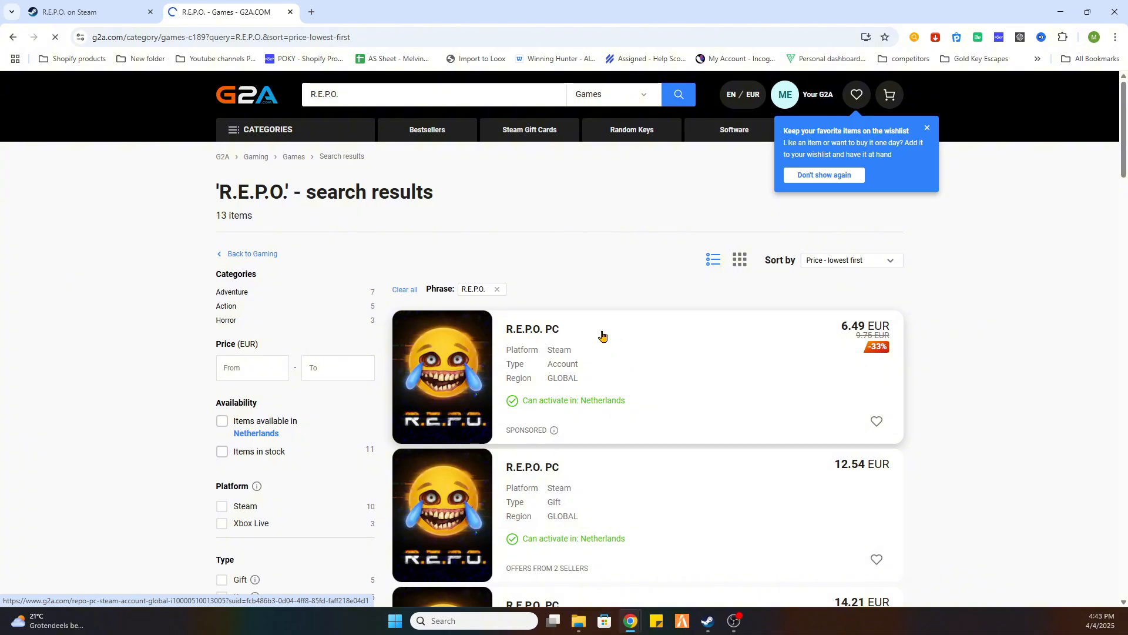
# View the €6.49 R.E.P.O. Steam Account offer and compare it against Steam's 9,75€ tab.
pyautogui.click(531, 329)
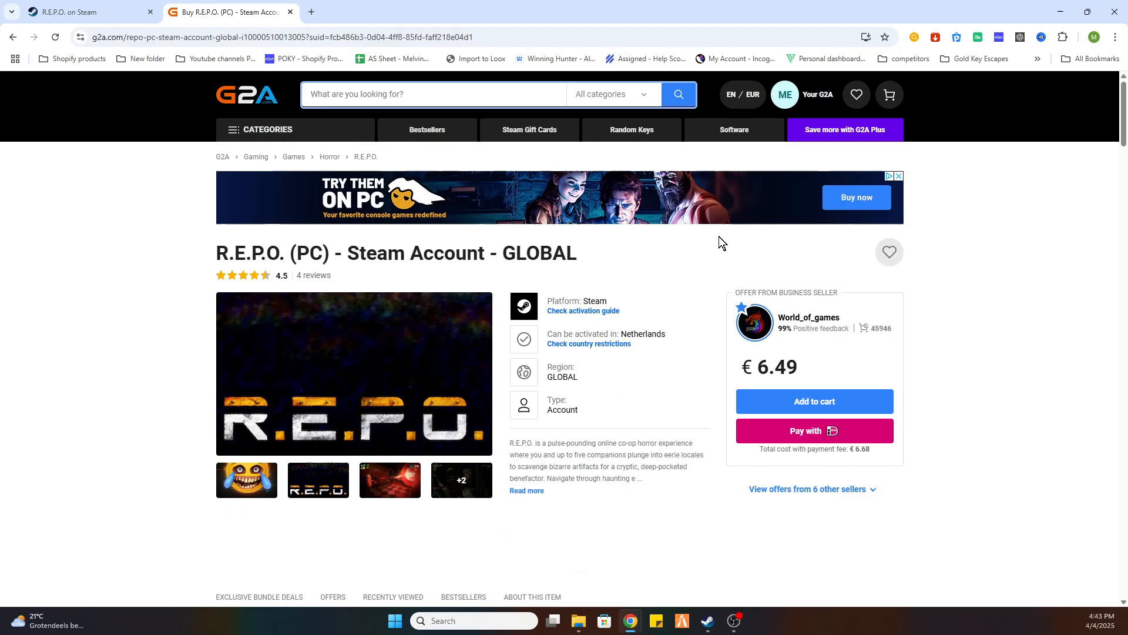
pyautogui.moveTo(457, 158)
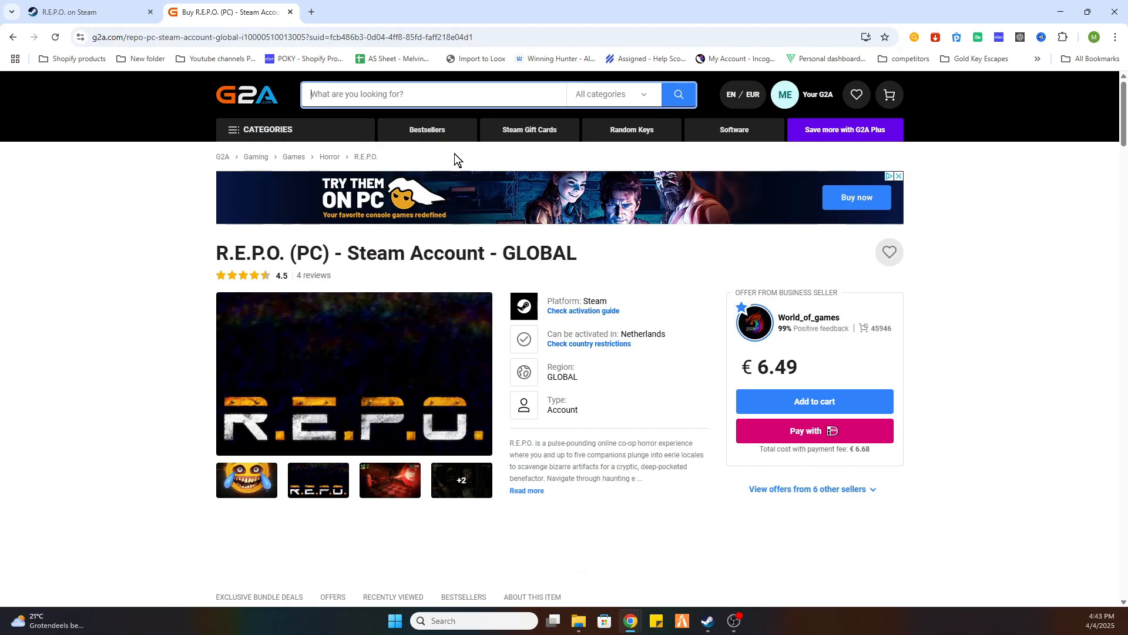
pyautogui.click(79, 12)
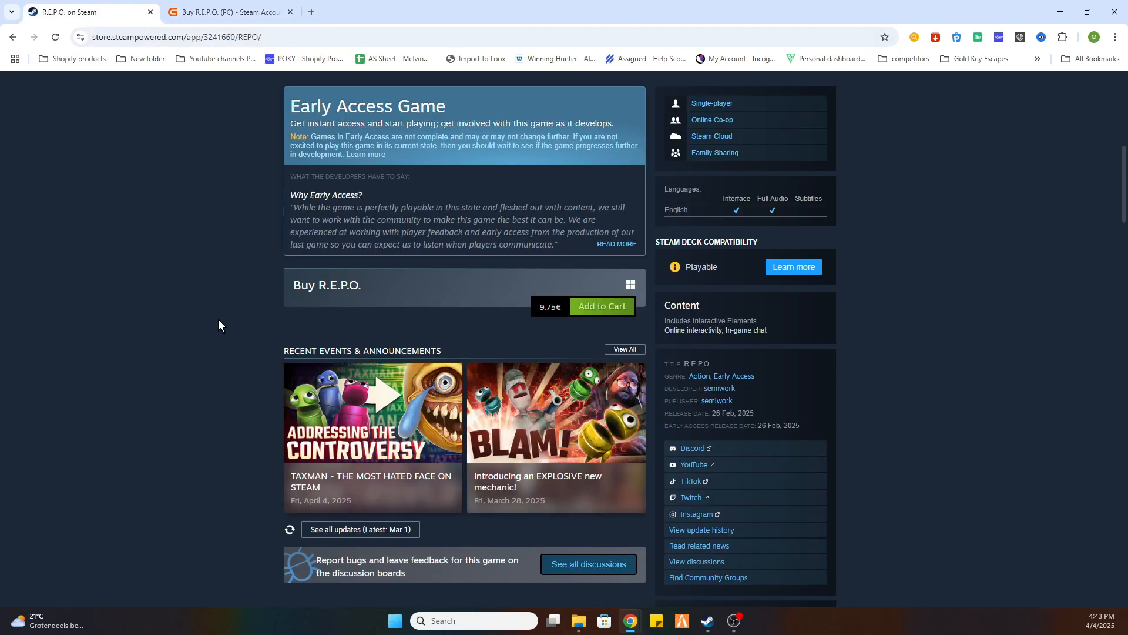
pyautogui.click(231, 11)
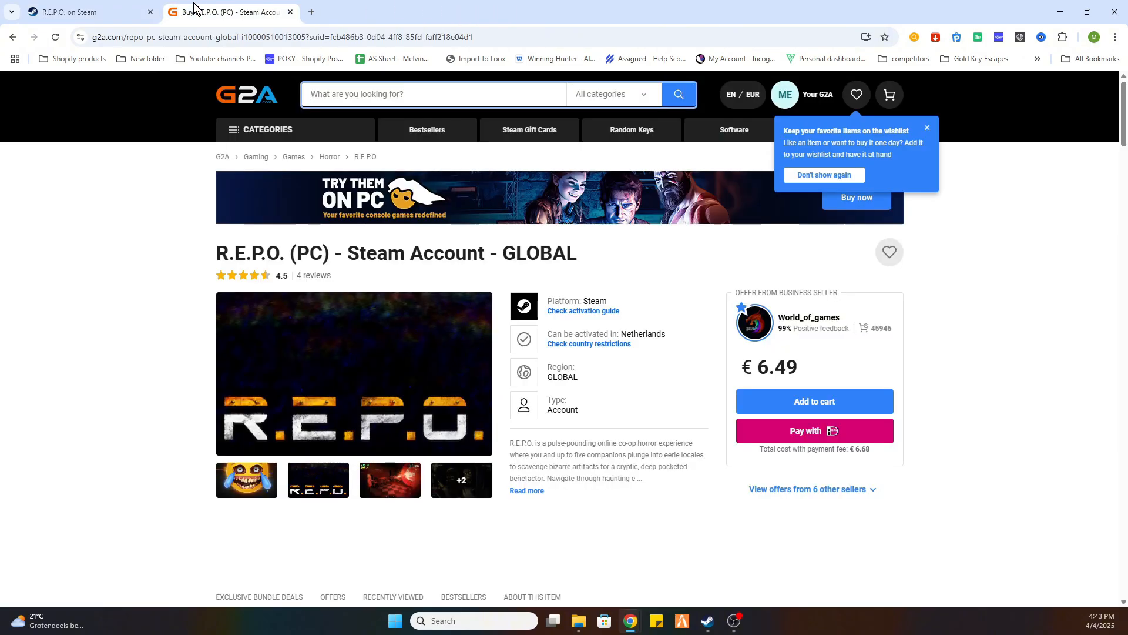
pyautogui.moveTo(675, 420)
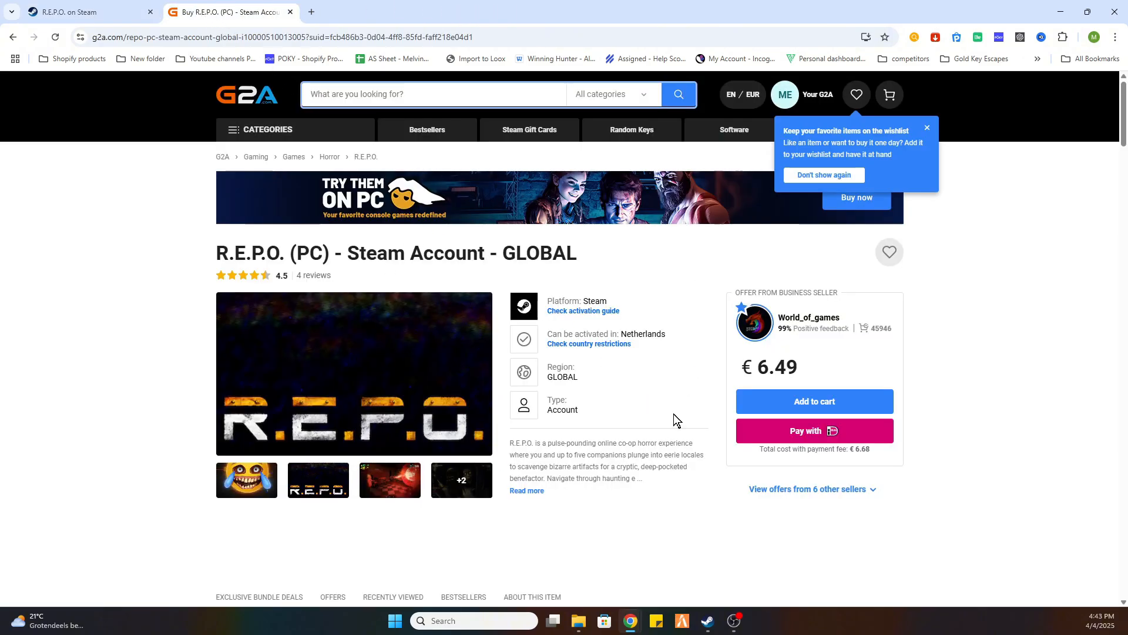
pyautogui.moveTo(547, 484)
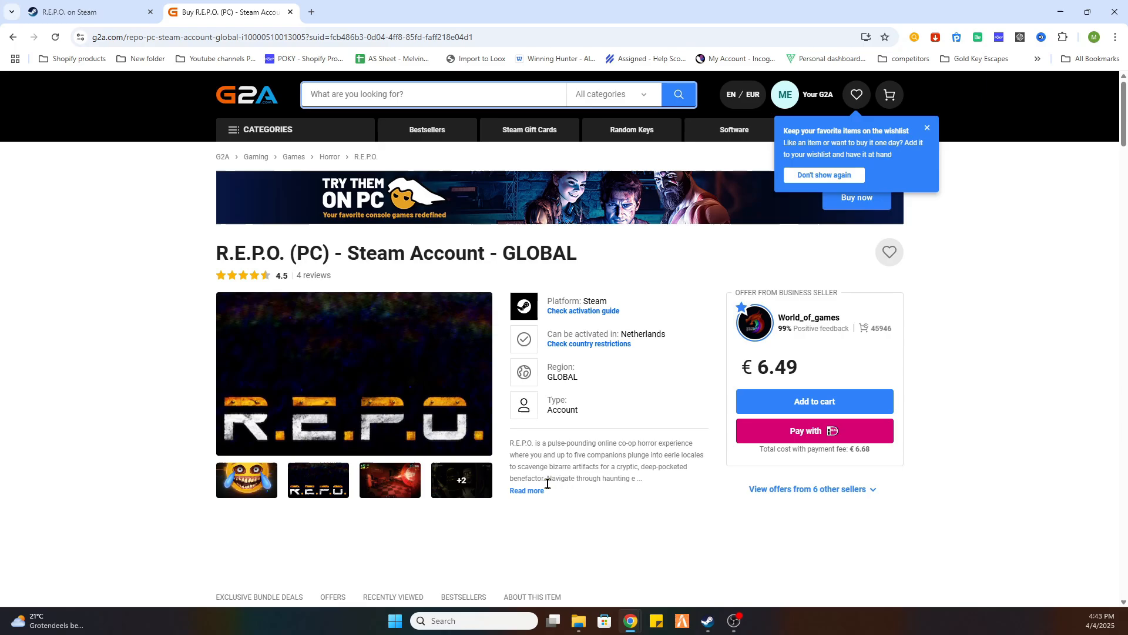
pyautogui.moveTo(481, 315)
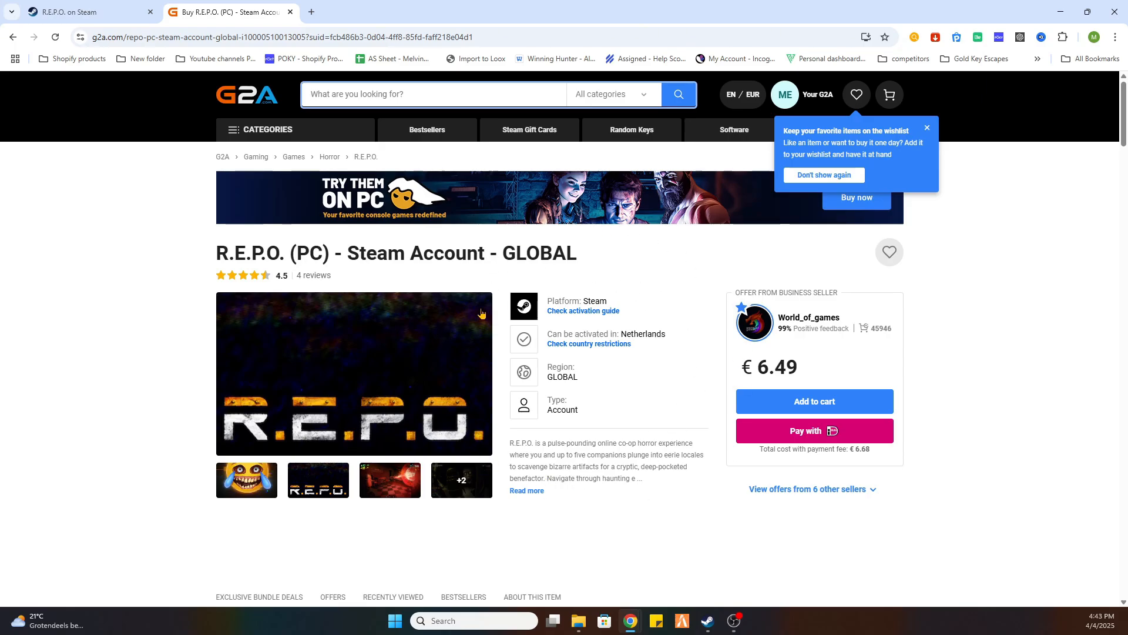
pyautogui.moveTo(669, 465)
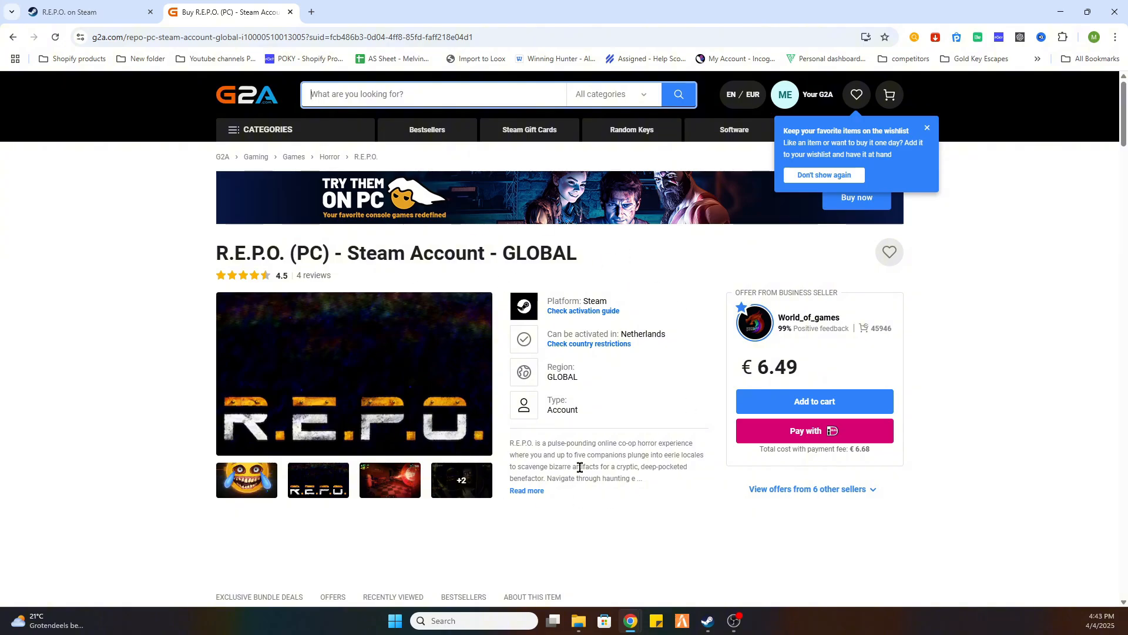
pyautogui.moveTo(458, 372)
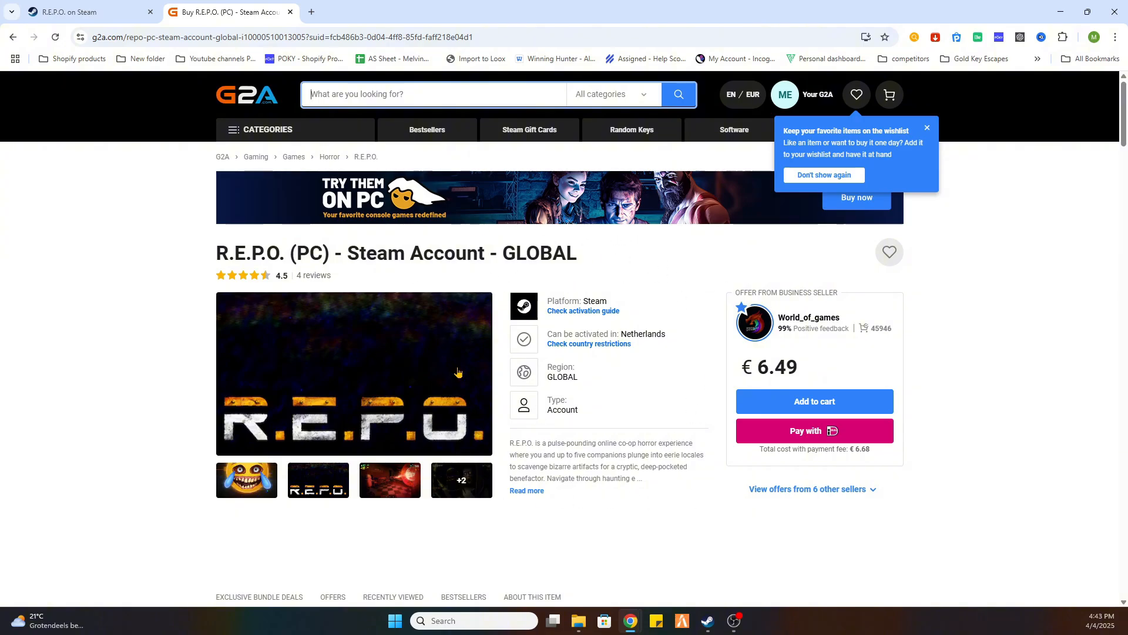
pyautogui.moveTo(660, 315)
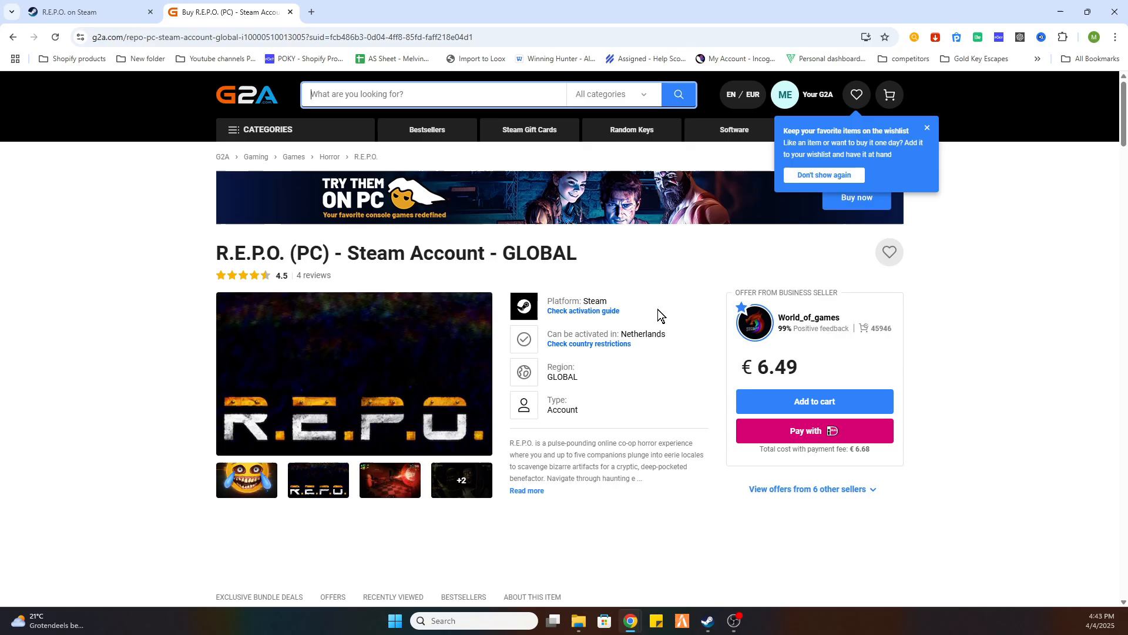